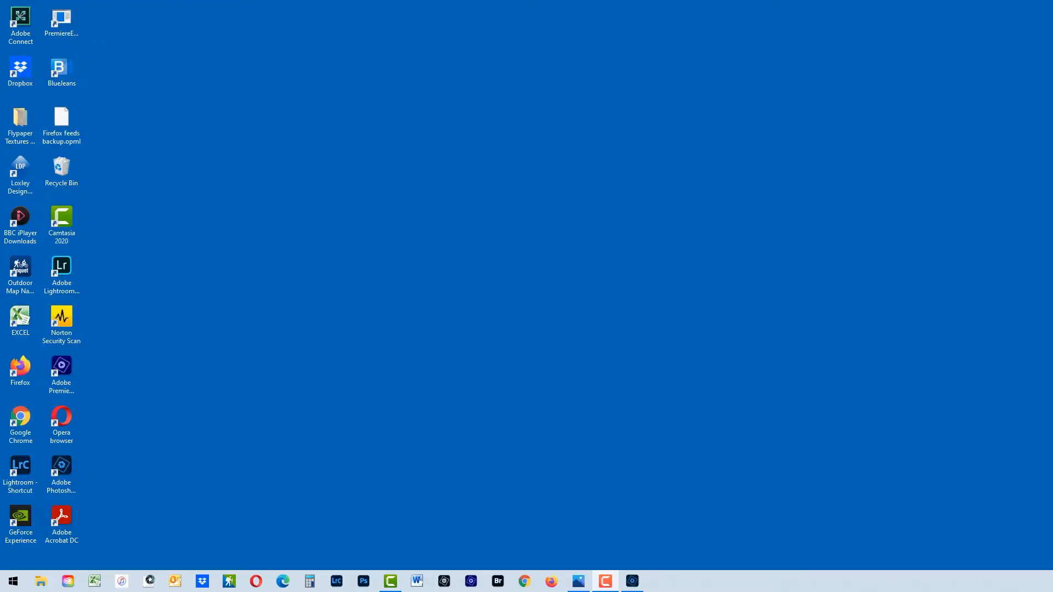
mouse_move(489, 257)
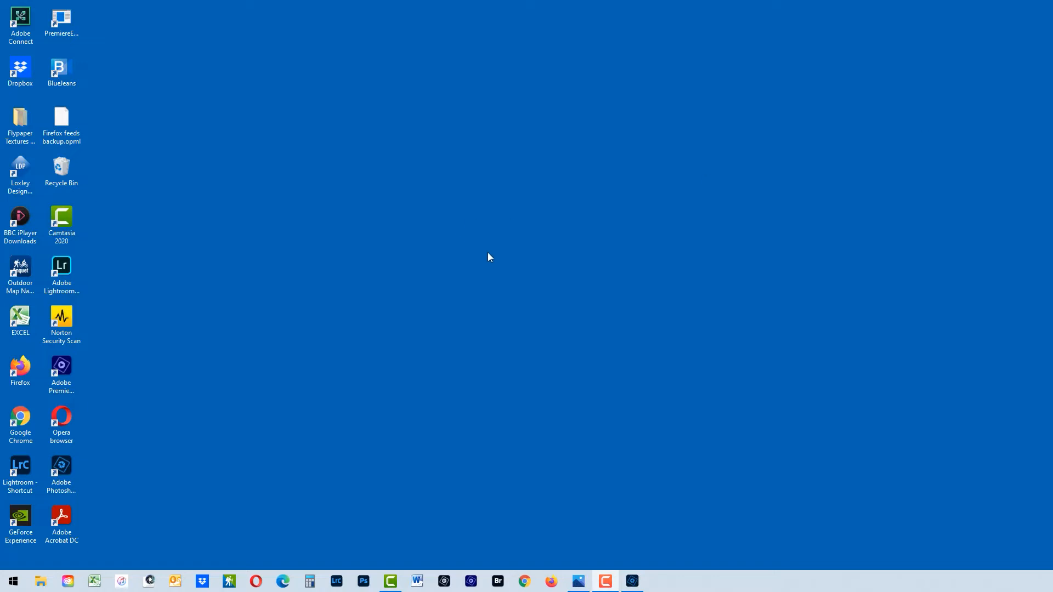
mouse_move(563, 240)
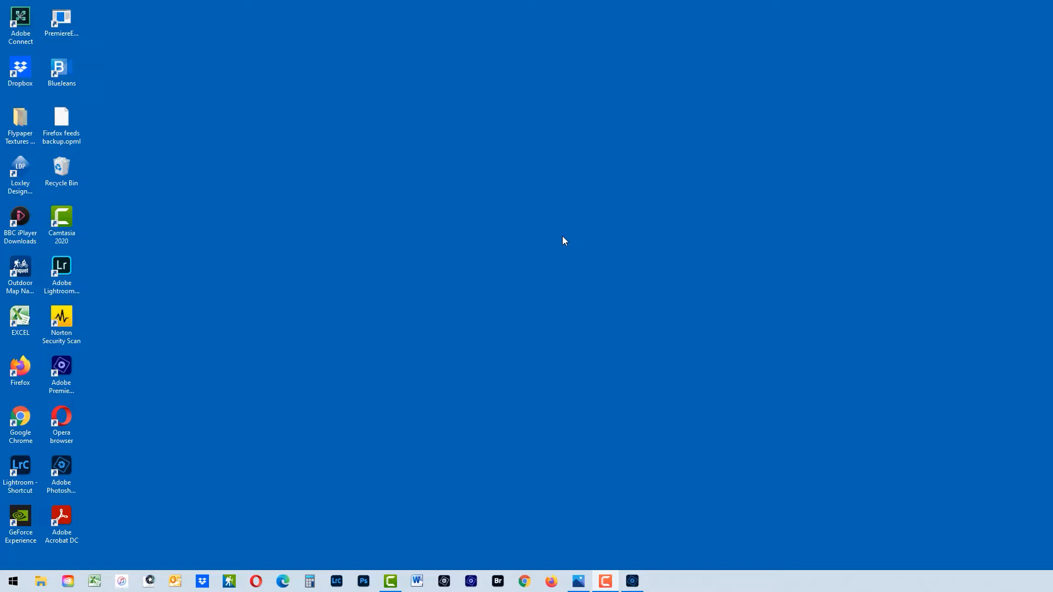
mouse_move(105, 464)
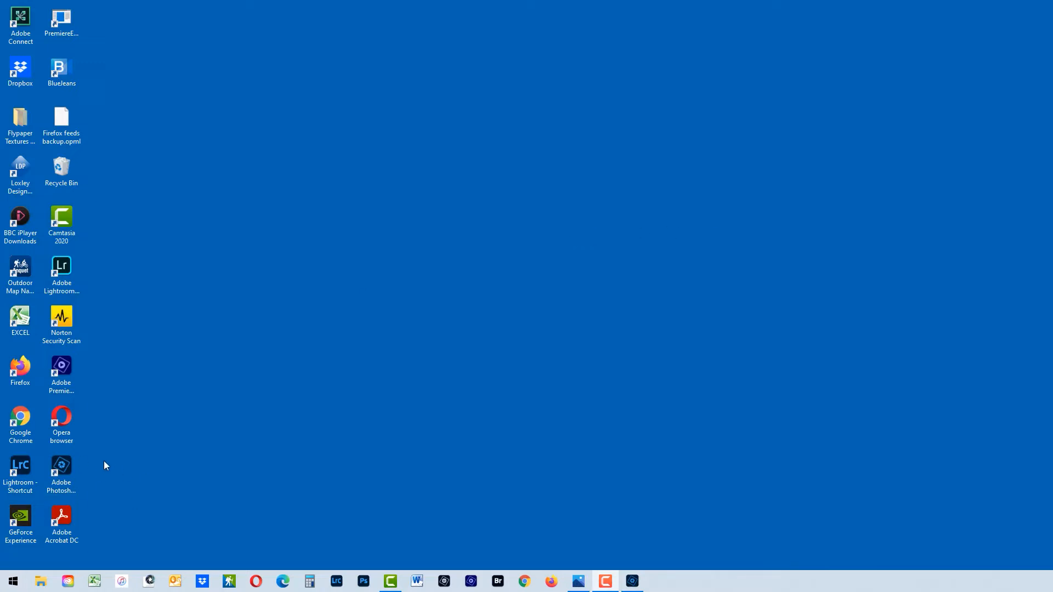
Launch Photoshop Elements 2022 from its desktop shortcut to reach the Home Screen.
click(61, 468)
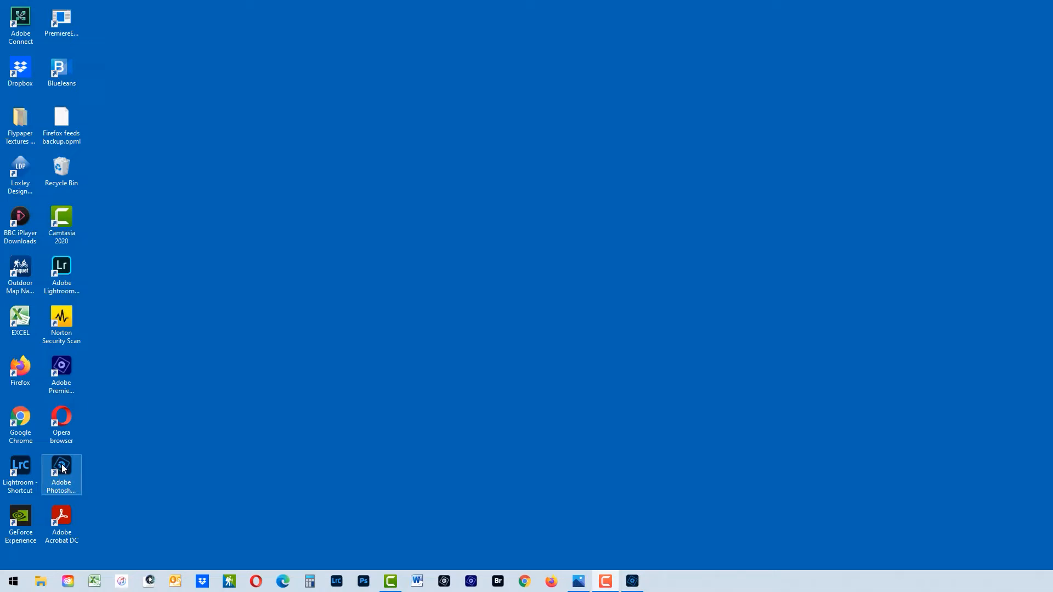
click(61, 467)
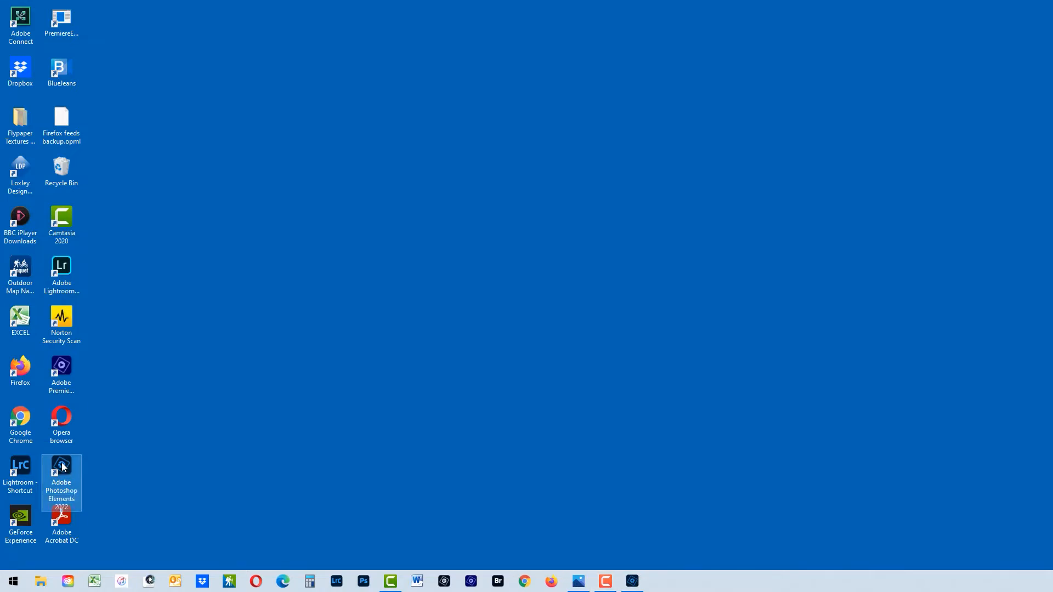
double_click(60, 467)
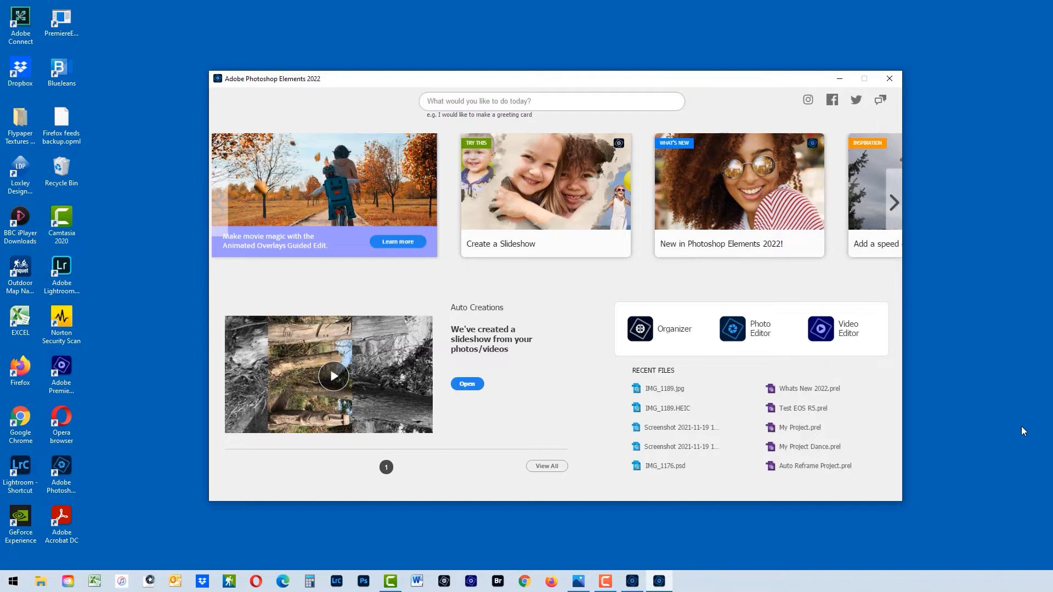
mouse_move(272, 228)
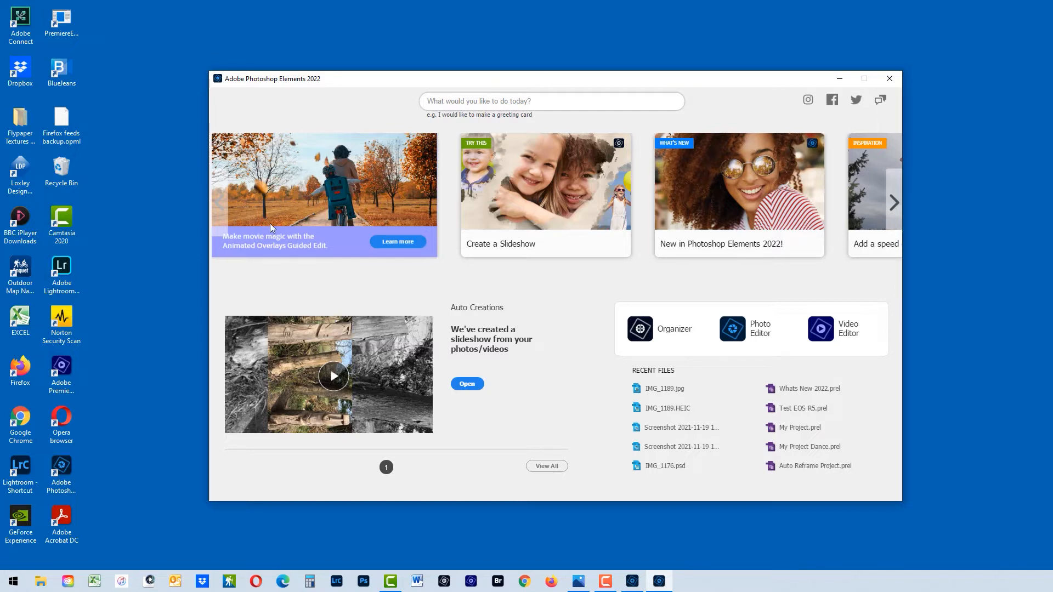
mouse_move(1036, 350)
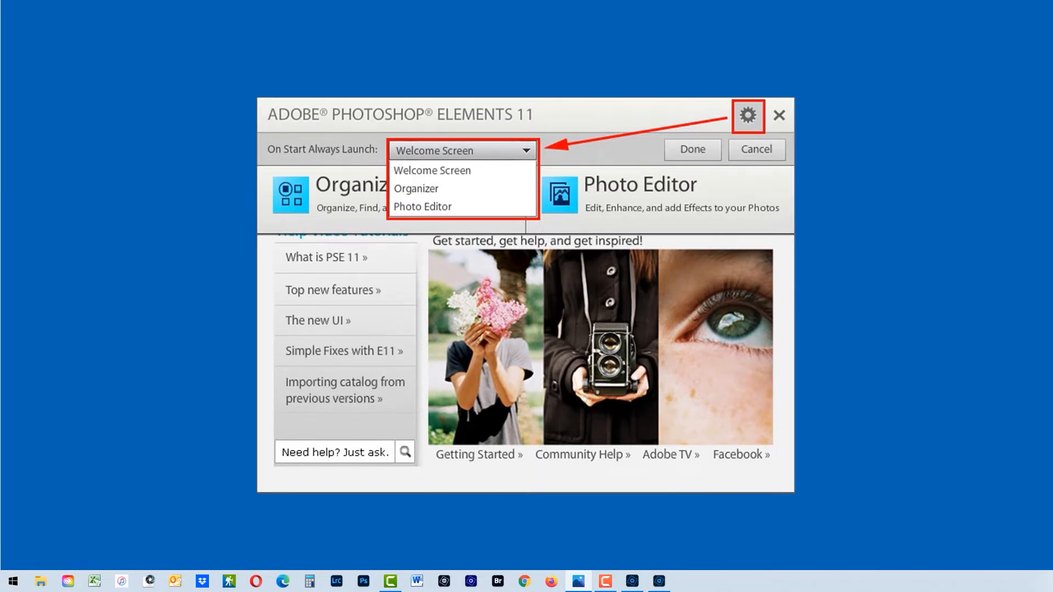
mouse_move(428, 168)
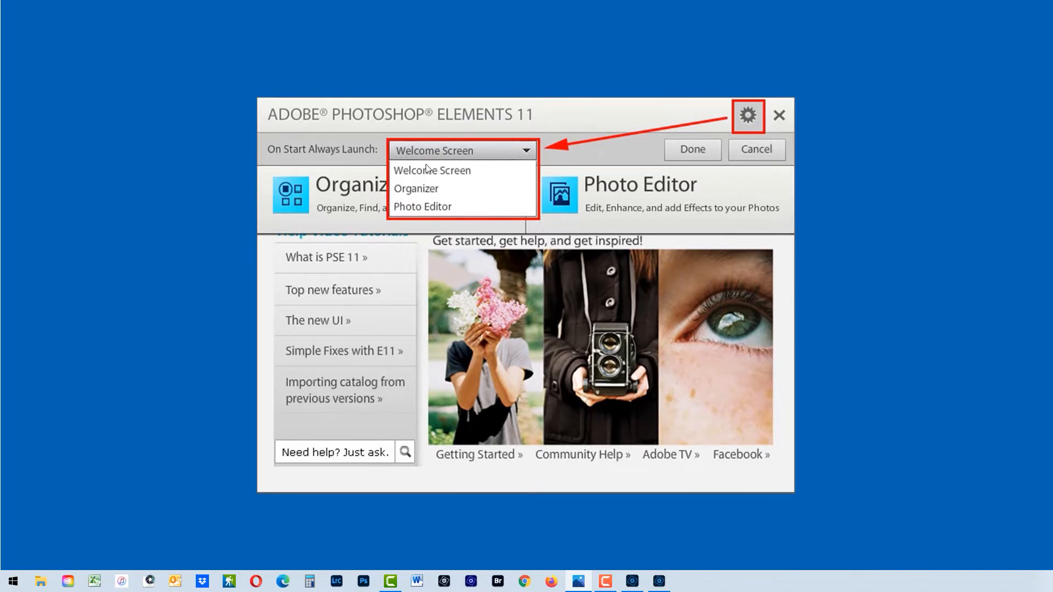
mouse_move(446, 172)
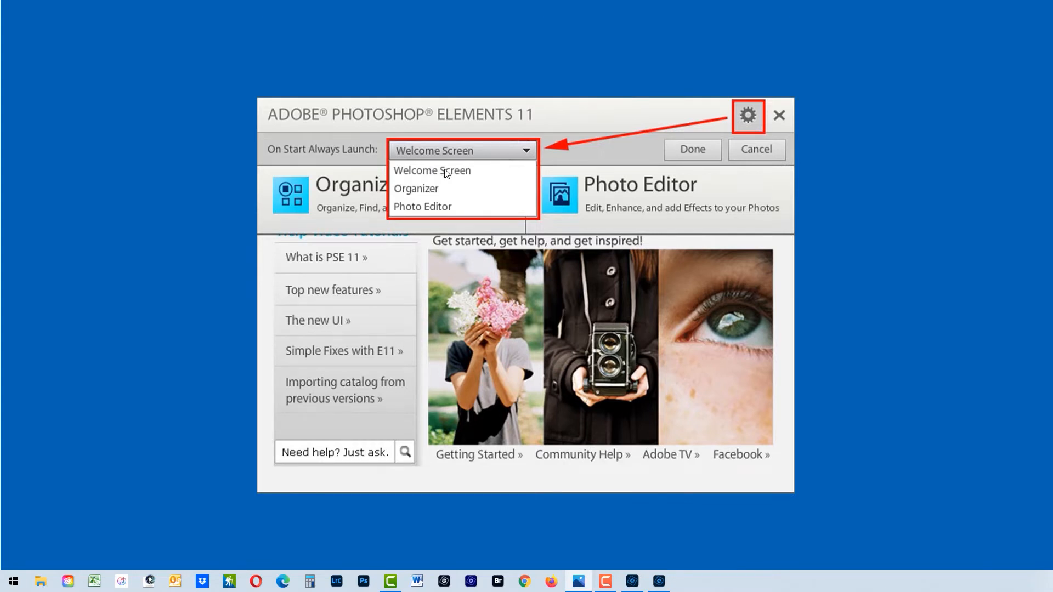
mouse_move(446, 209)
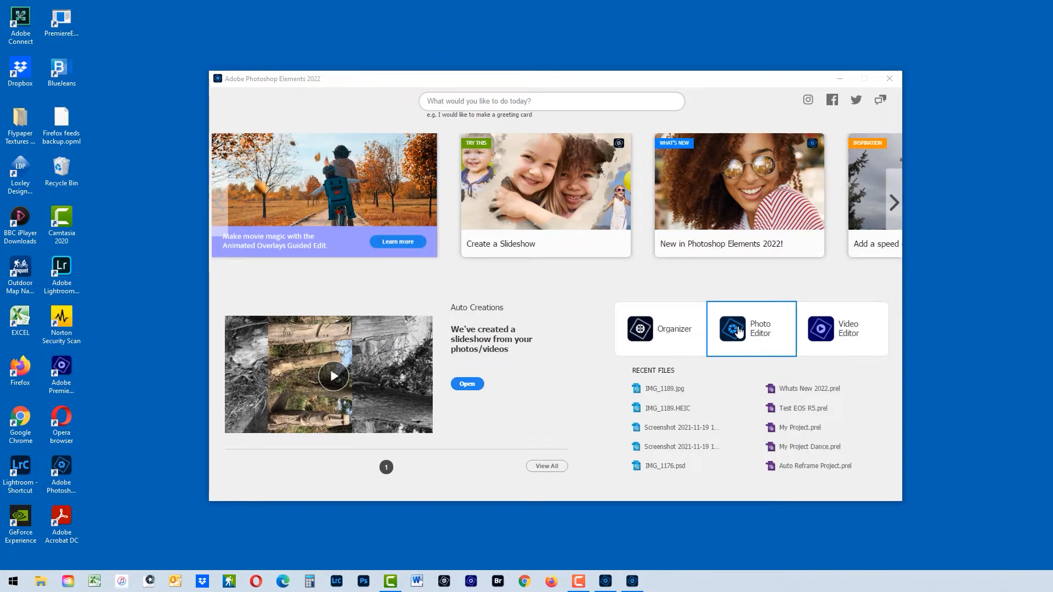
Launch the Photo Editor from the Home Screen into Expert mode.
click(751, 328)
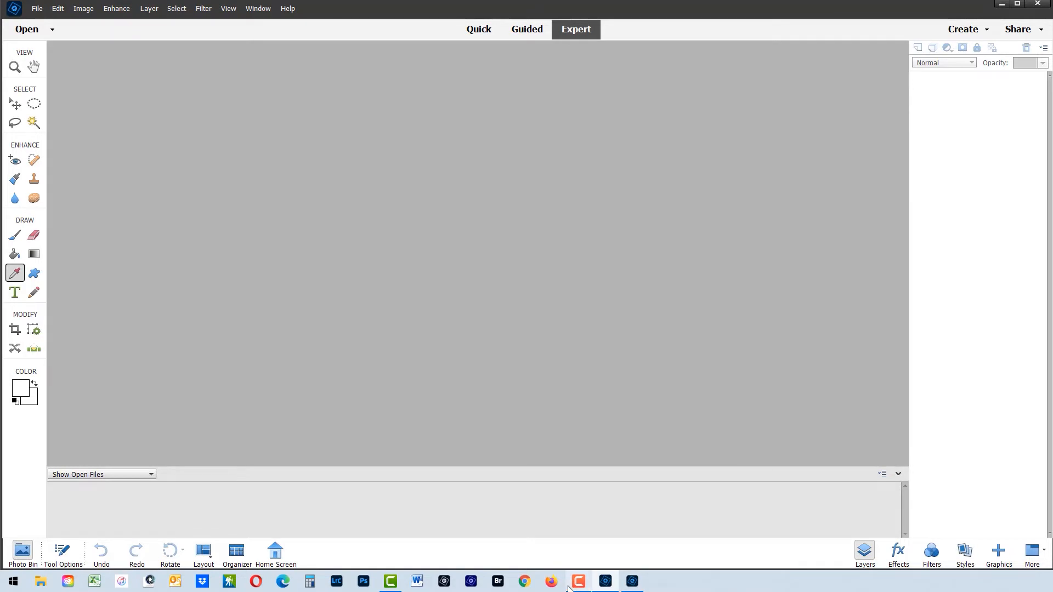
mouse_move(632, 581)
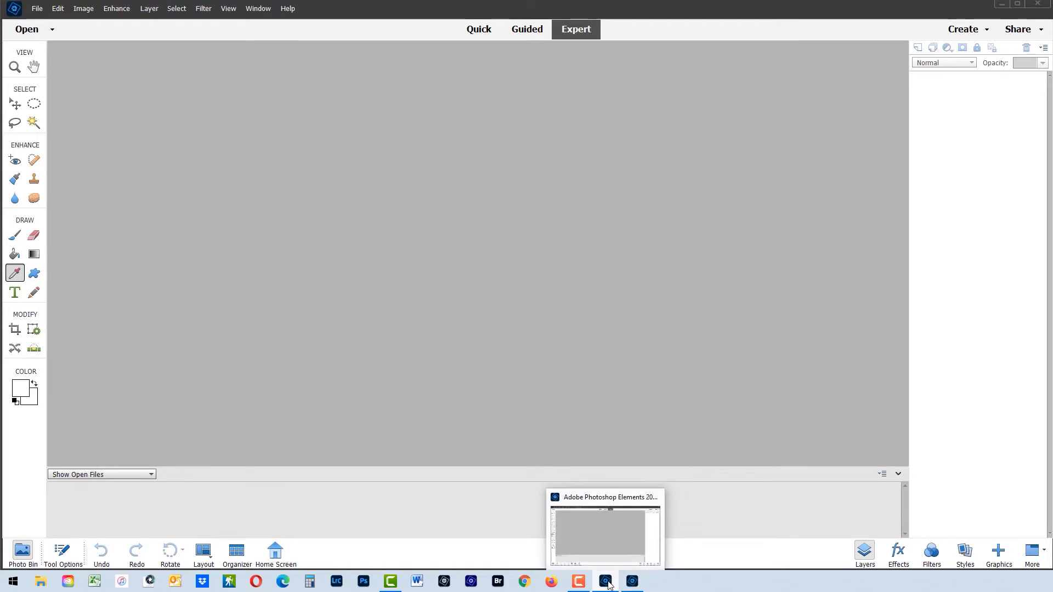
Pin the running Photo Editor's icon to the Windows taskbar.
right_click(604, 581)
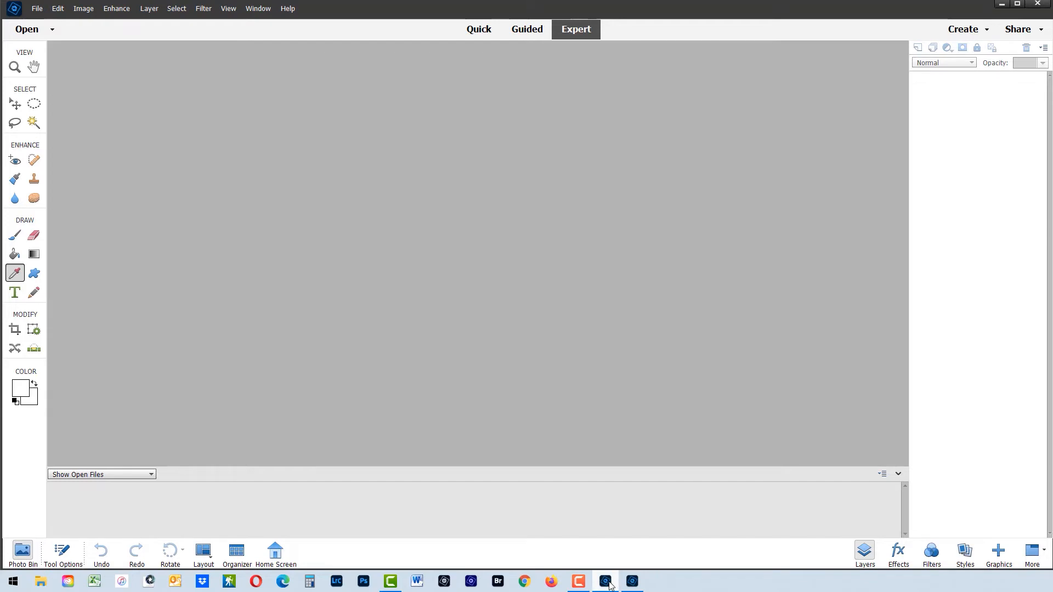
Close the Photo Editor and Home Screen, then relaunch the editor from its pinned taskbar icon.
click(274, 553)
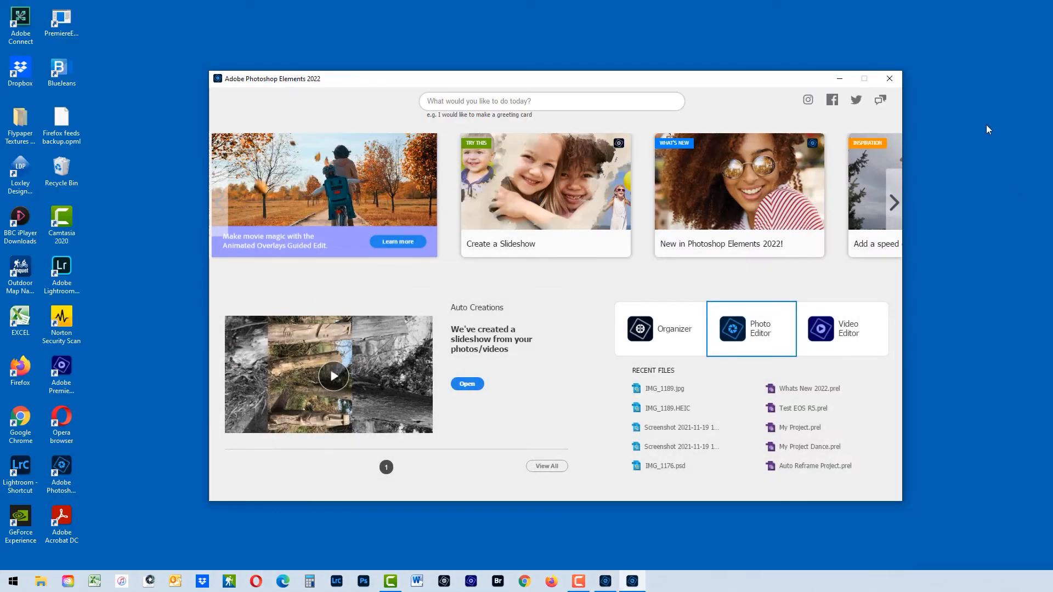
click(889, 79)
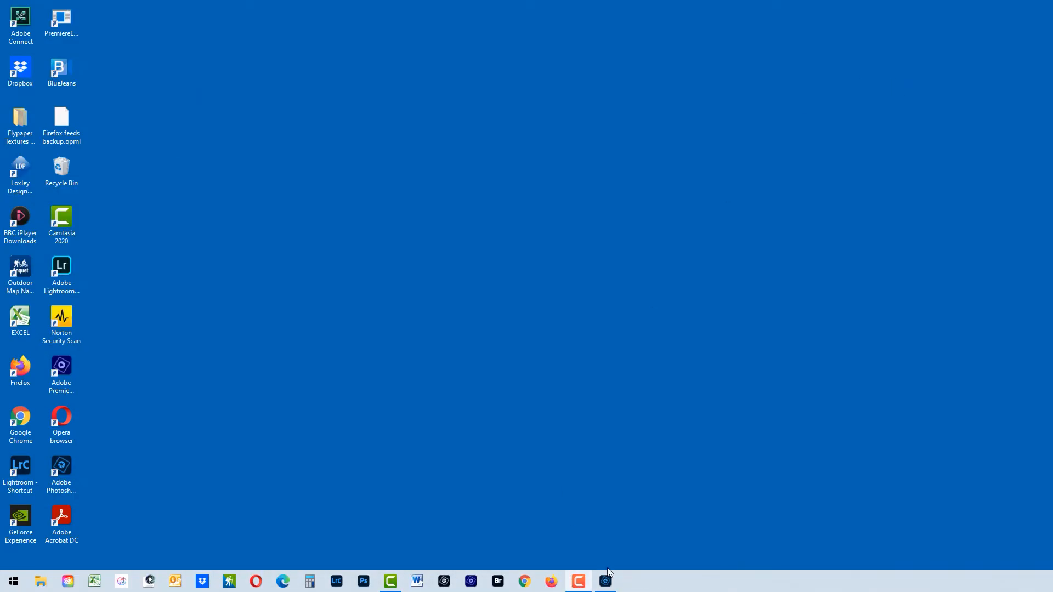
click(603, 581)
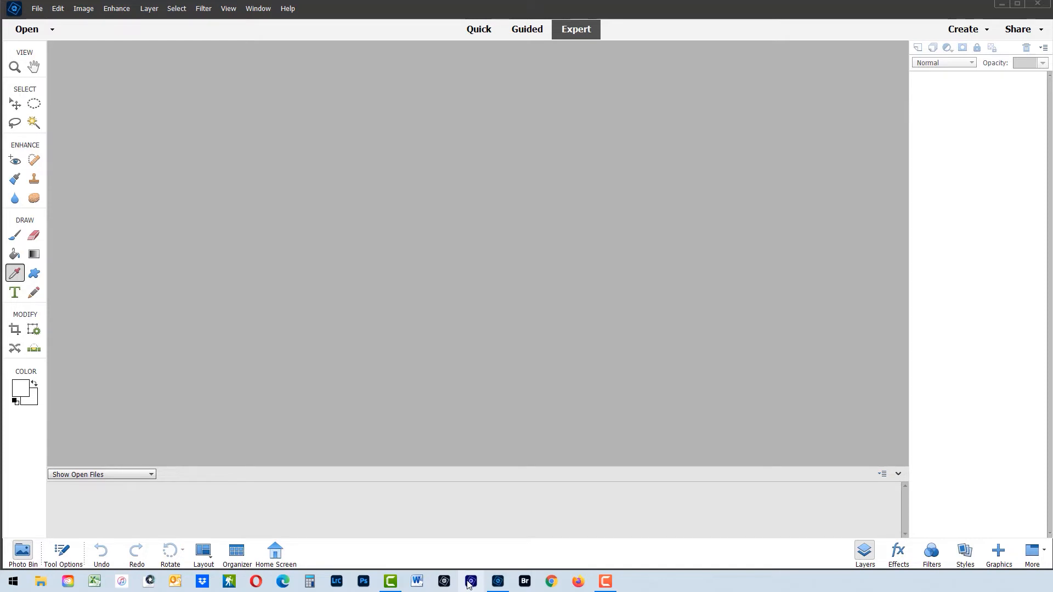
mouse_move(470, 580)
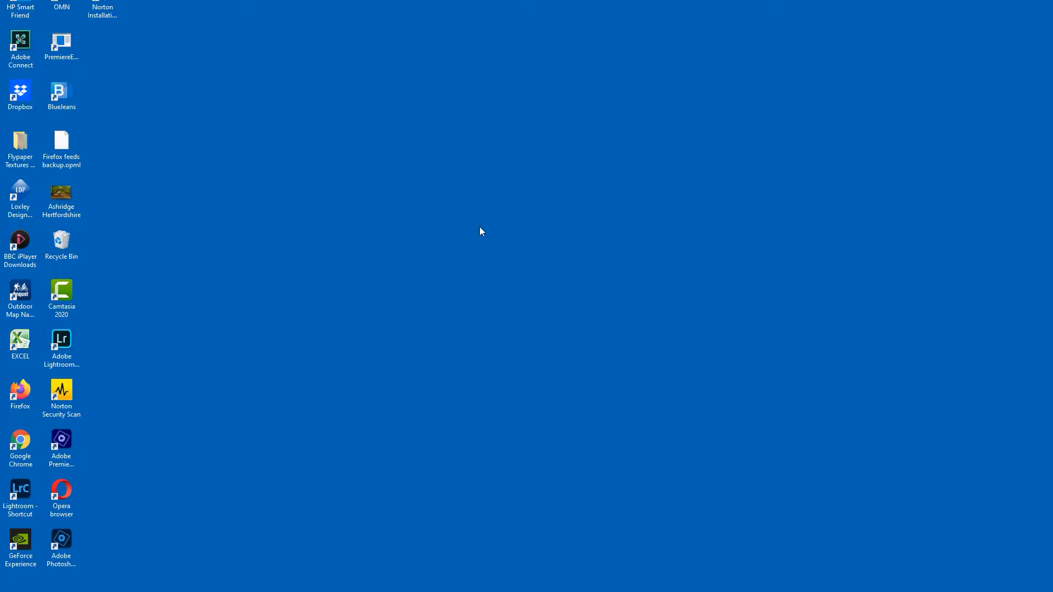
mouse_move(451, 244)
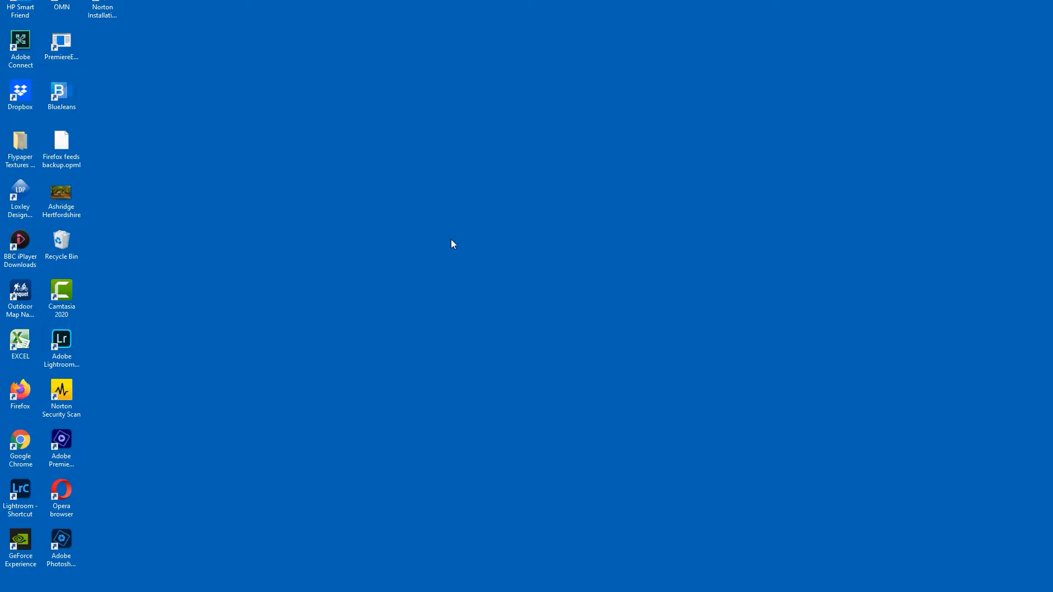
mouse_move(463, 243)
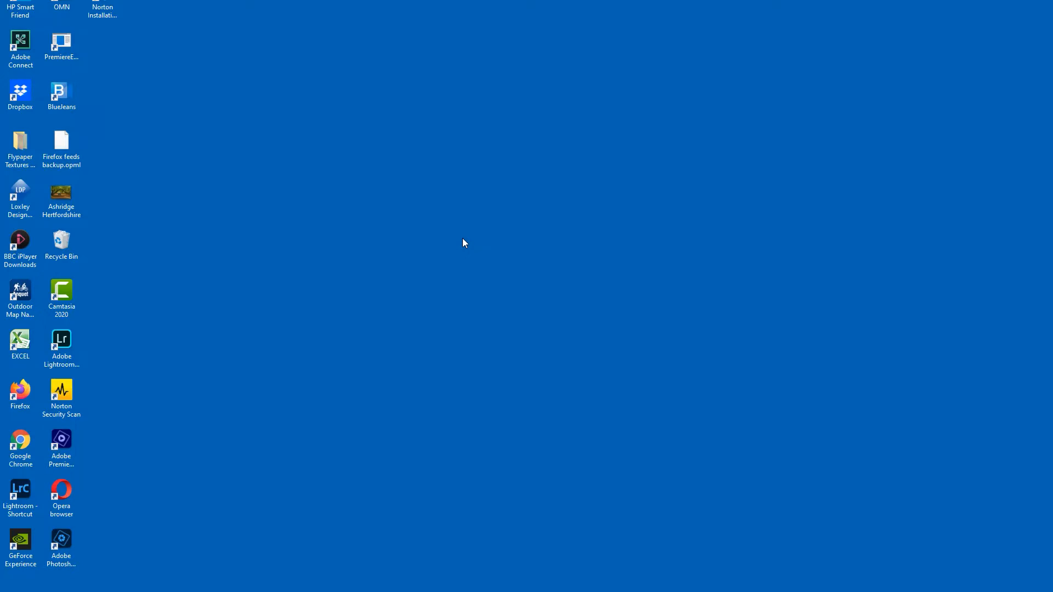
Start the Create Shortcut wizard from the desktop's New menu.
right_click(464, 242)
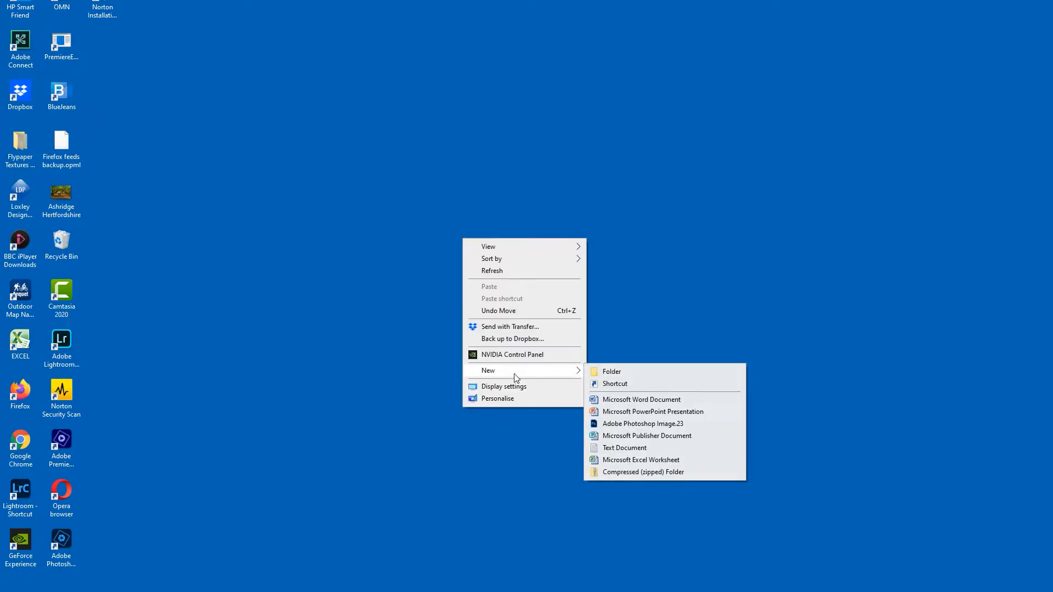
click(613, 384)
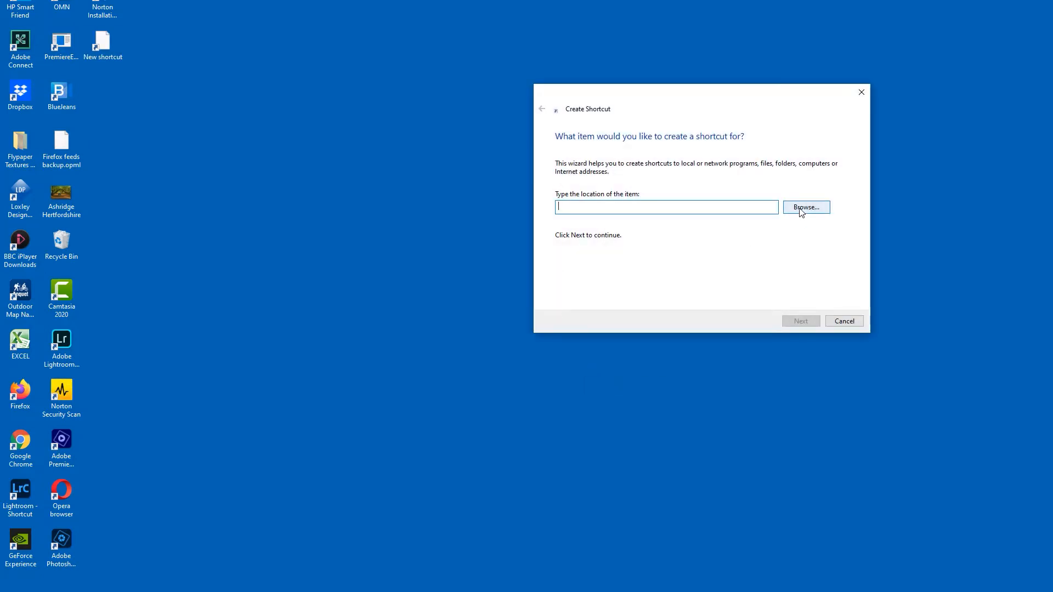
Browse for the target, expanding Program Files and the Adobe folder.
click(805, 207)
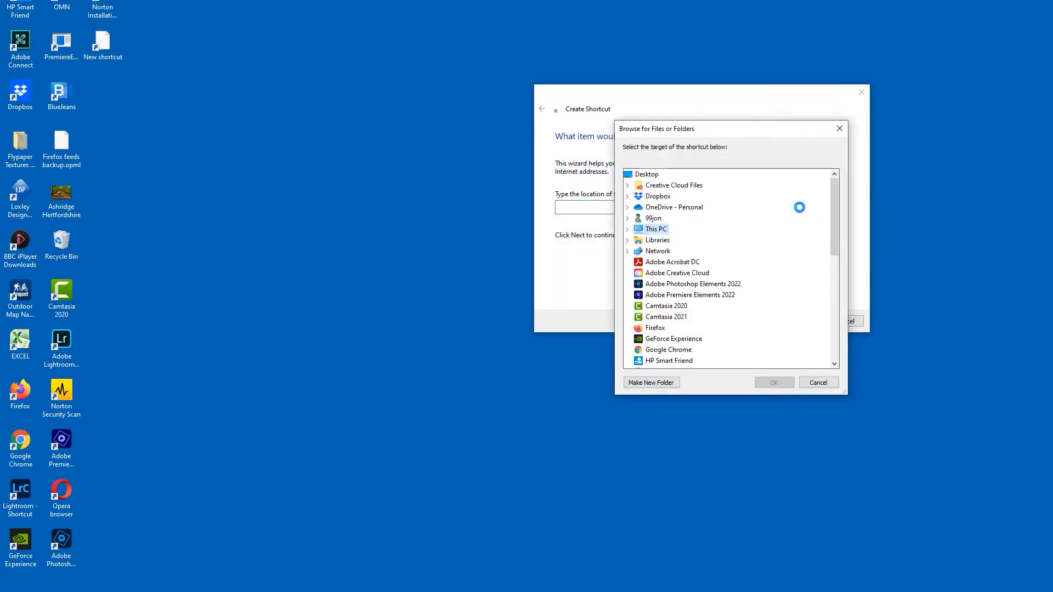
scroll(down, 3)
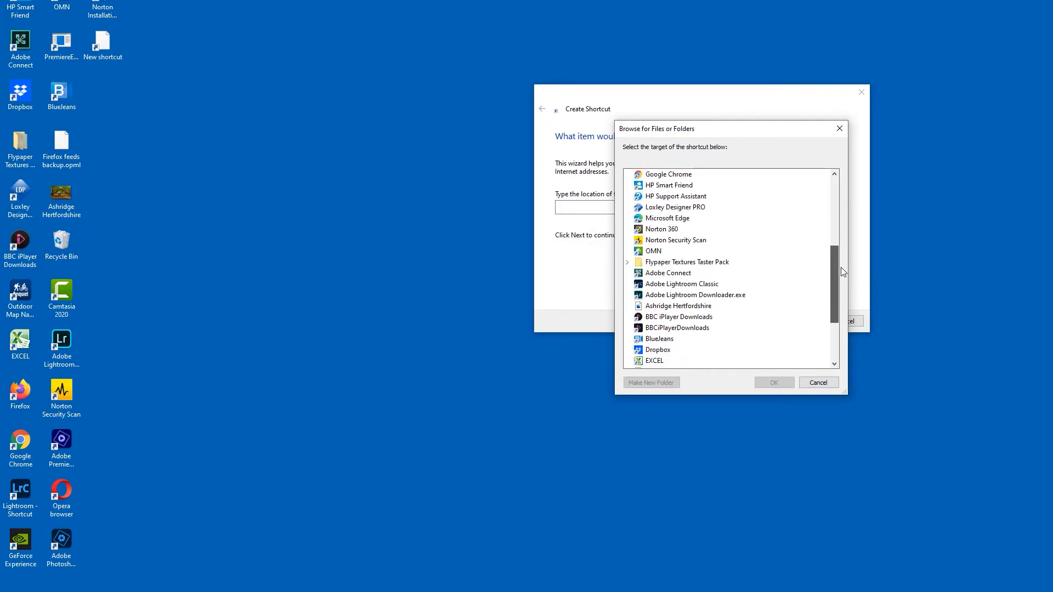
scroll(down, 3)
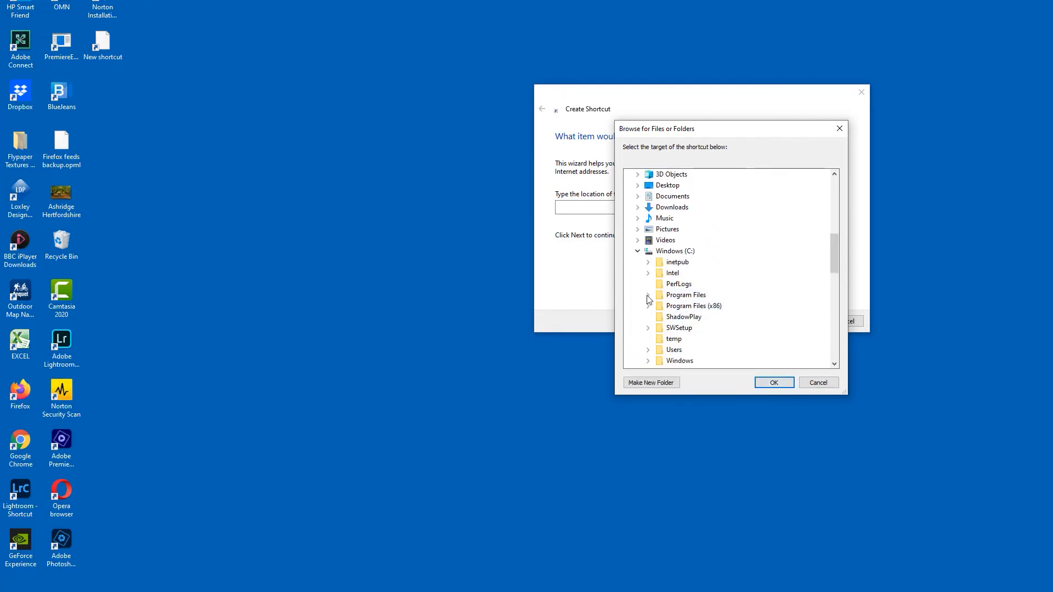
click(659, 295)
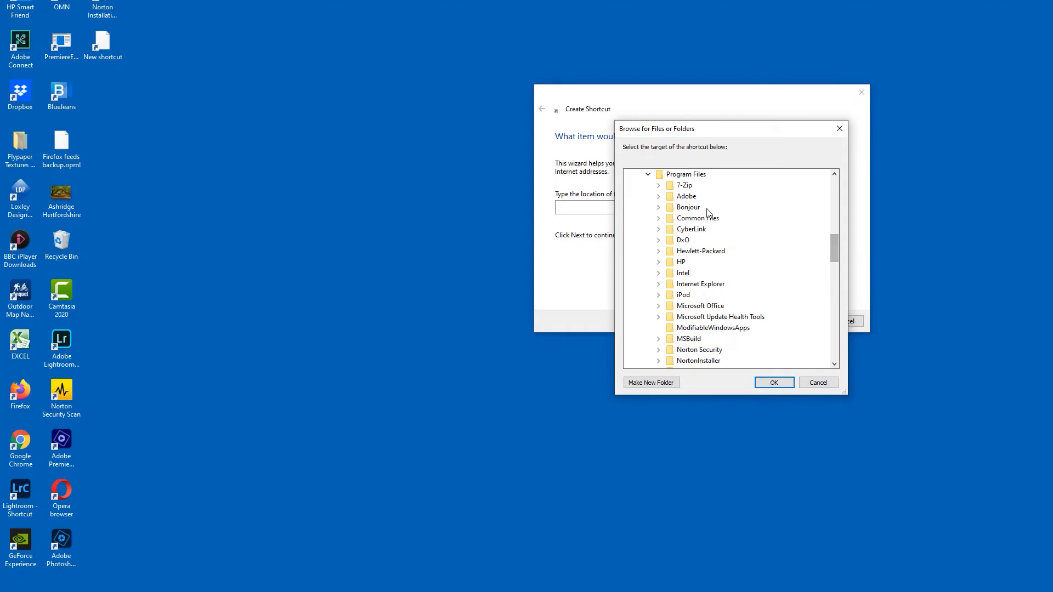
click(659, 197)
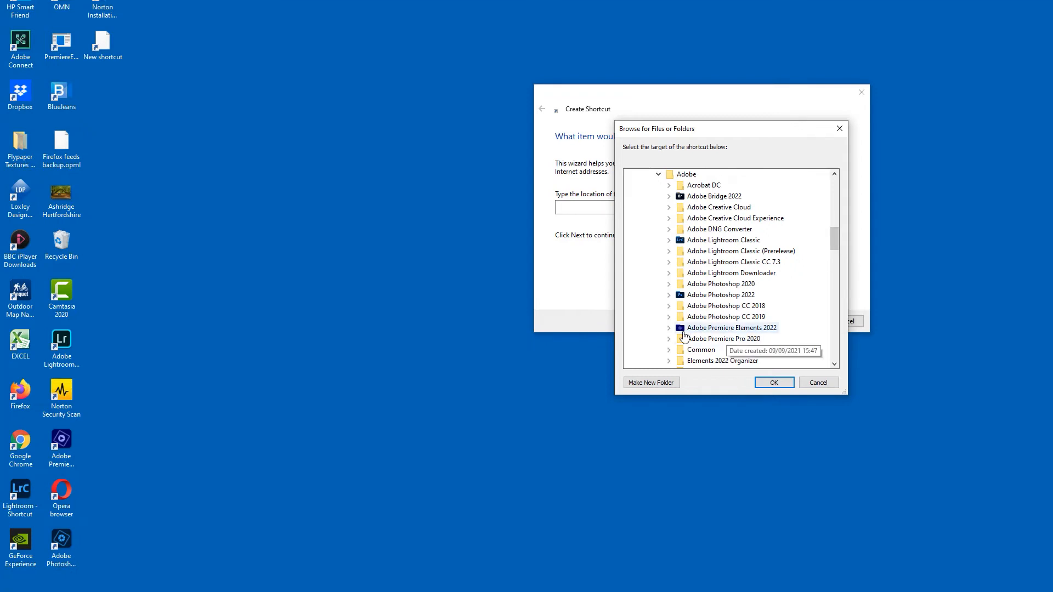
mouse_move(677, 334)
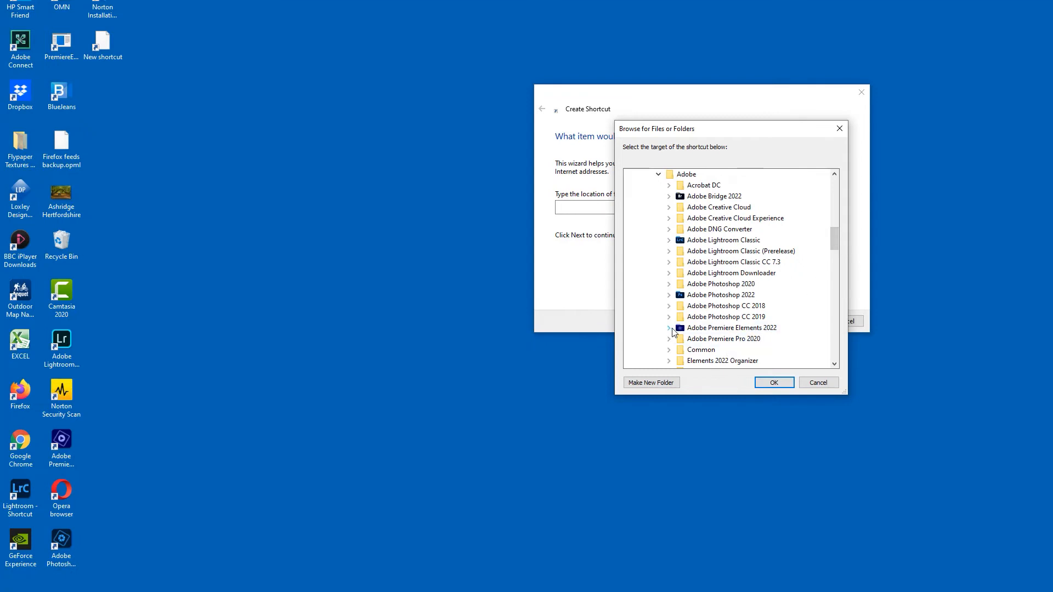
mouse_move(790, 347)
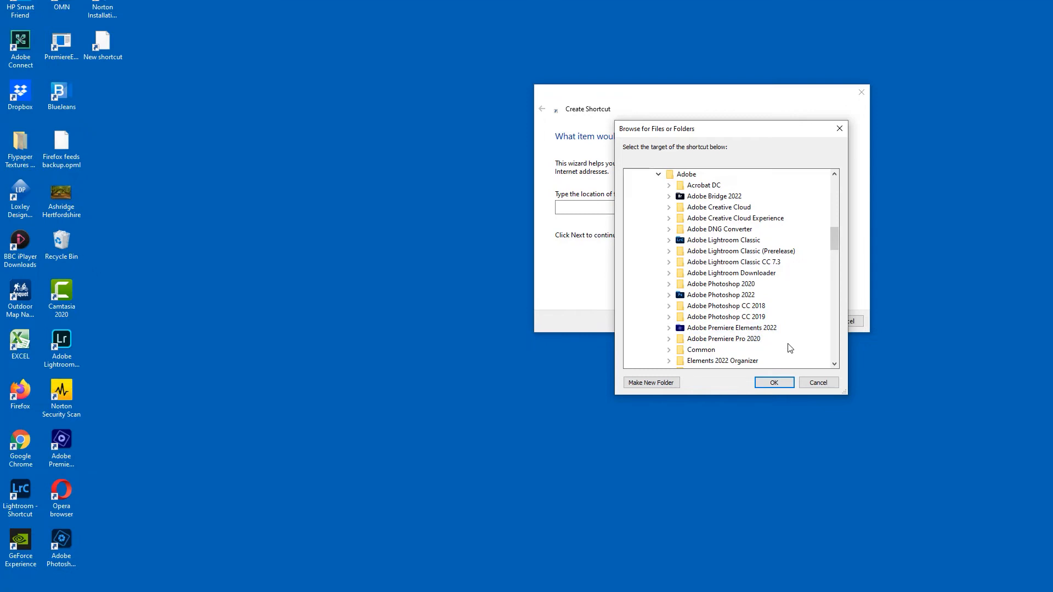
mouse_move(817, 320)
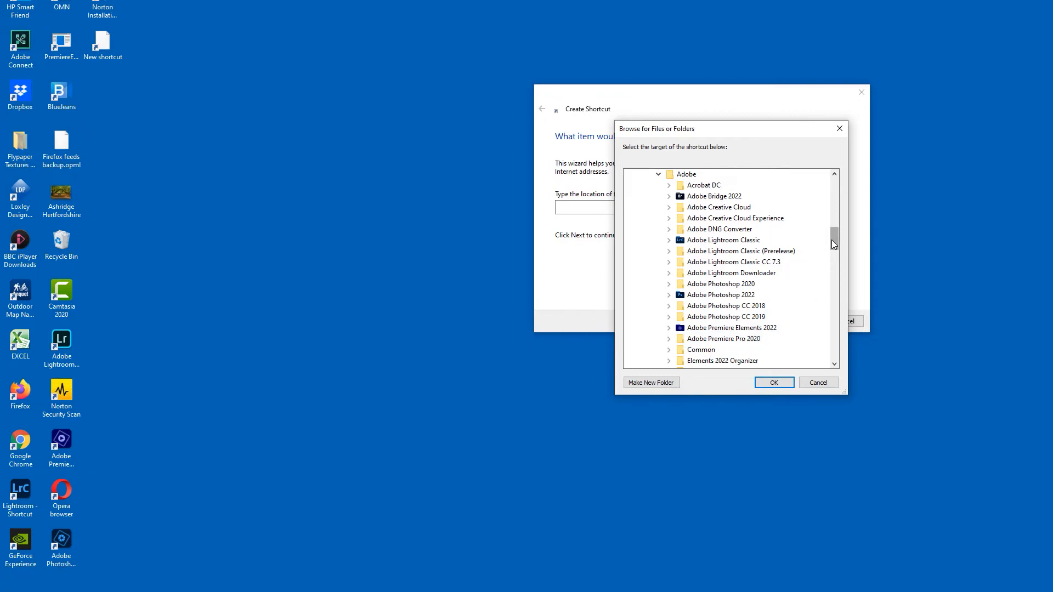
Select PhotoshopElementsEditor inside the Photoshop Elements 2022 folder as the target.
scroll(down, 3)
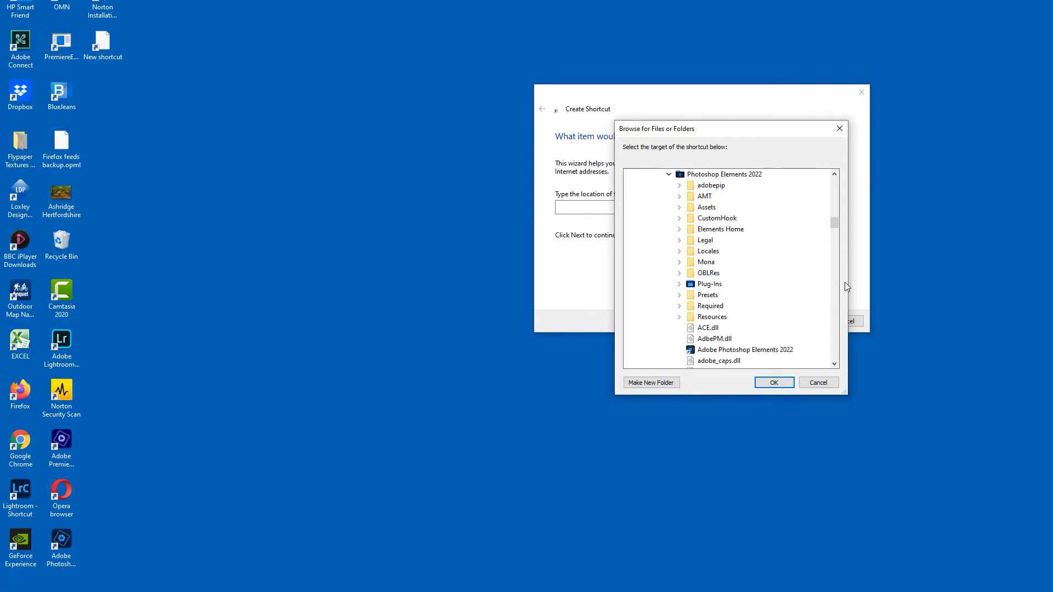
scroll(down, 3)
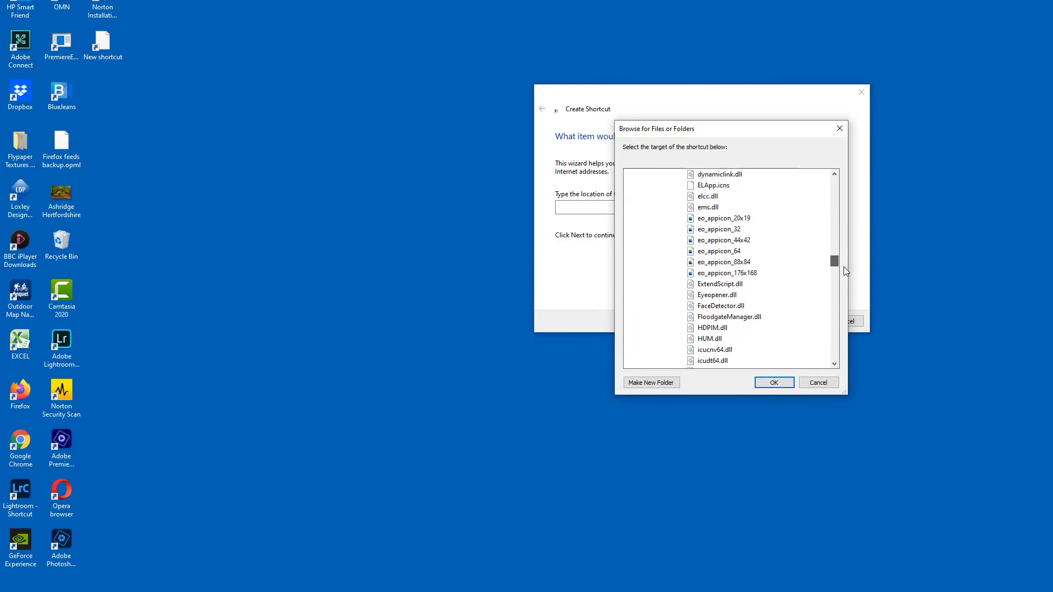
scroll(down, 3)
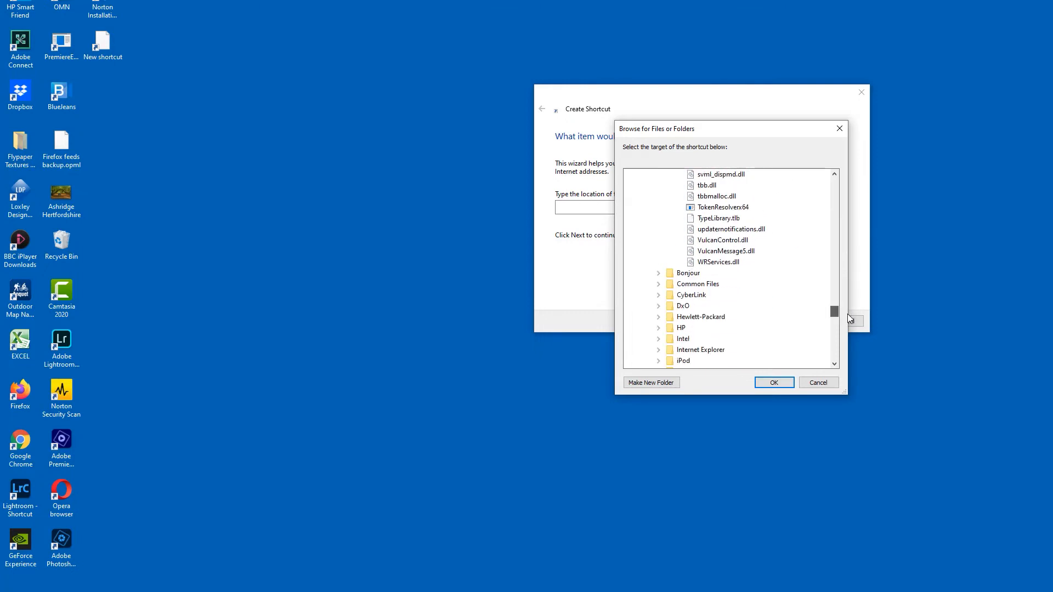
scroll(down, 3)
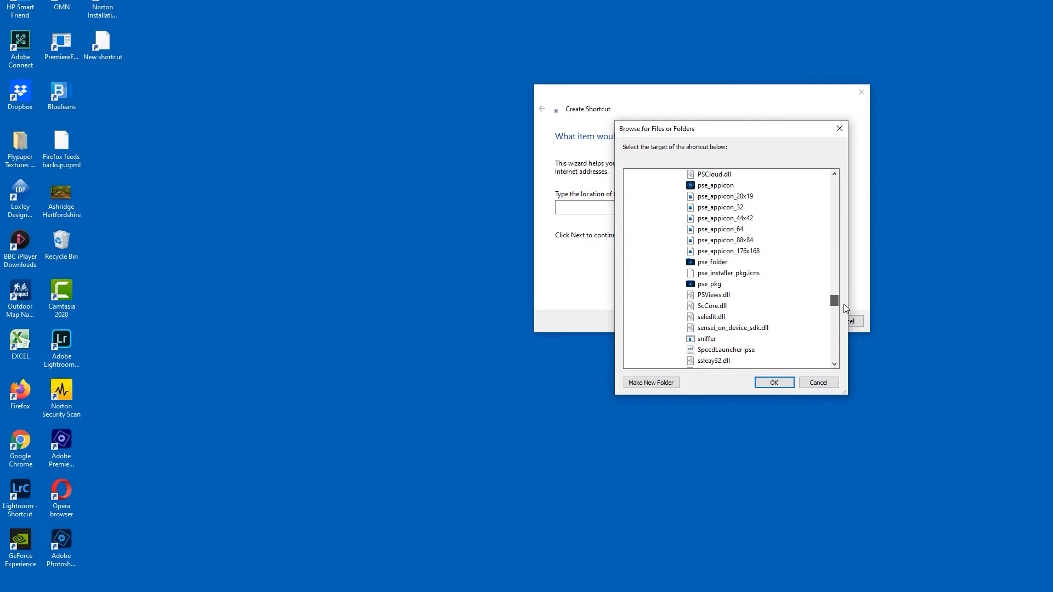
scroll(up, 3)
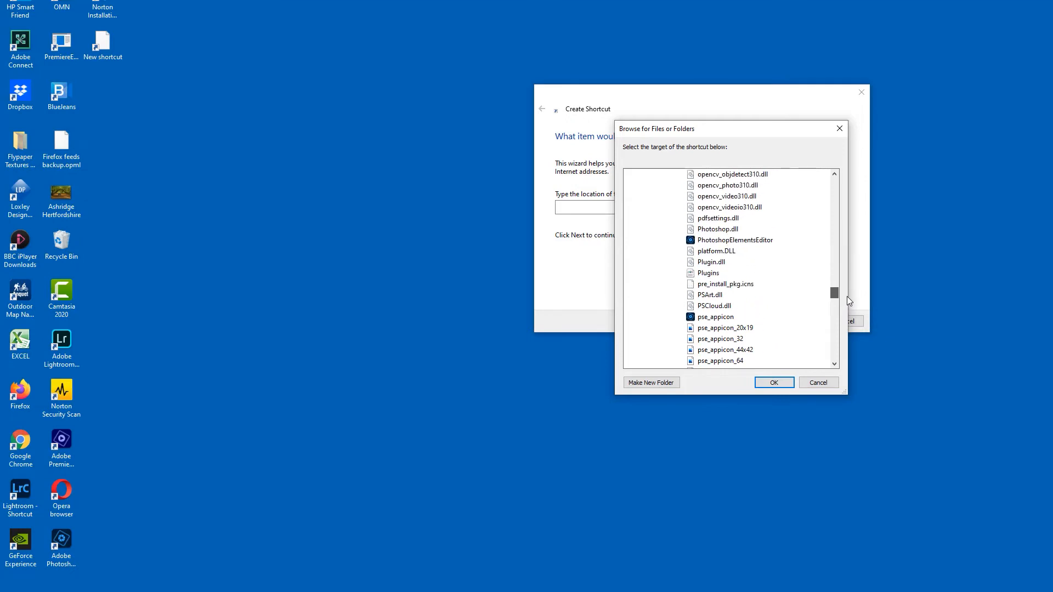
click(735, 240)
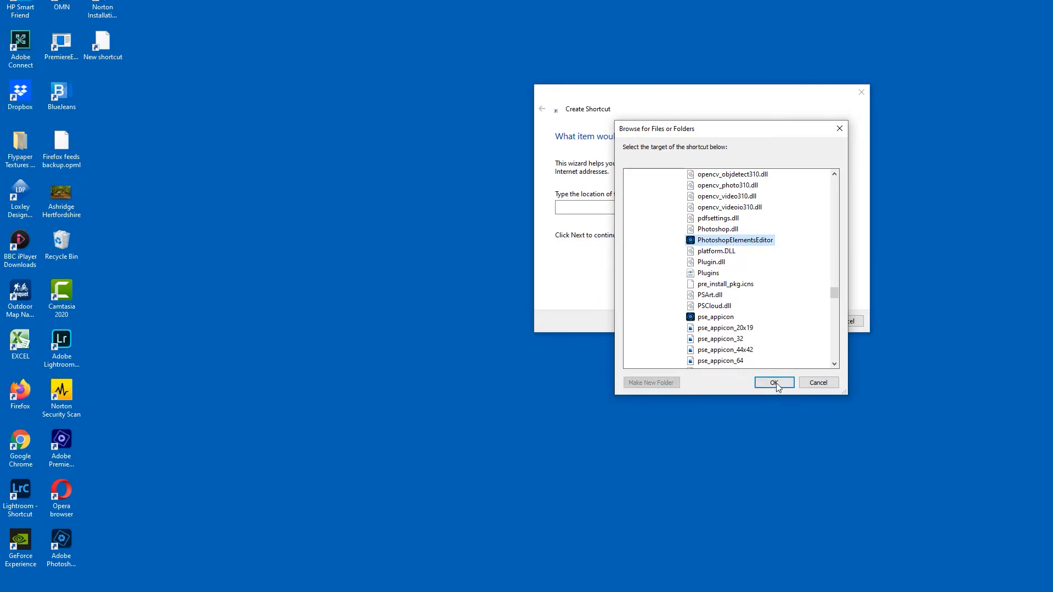
Confirm the editor target and finish the shortcut named 'Editor 2022'.
click(773, 382)
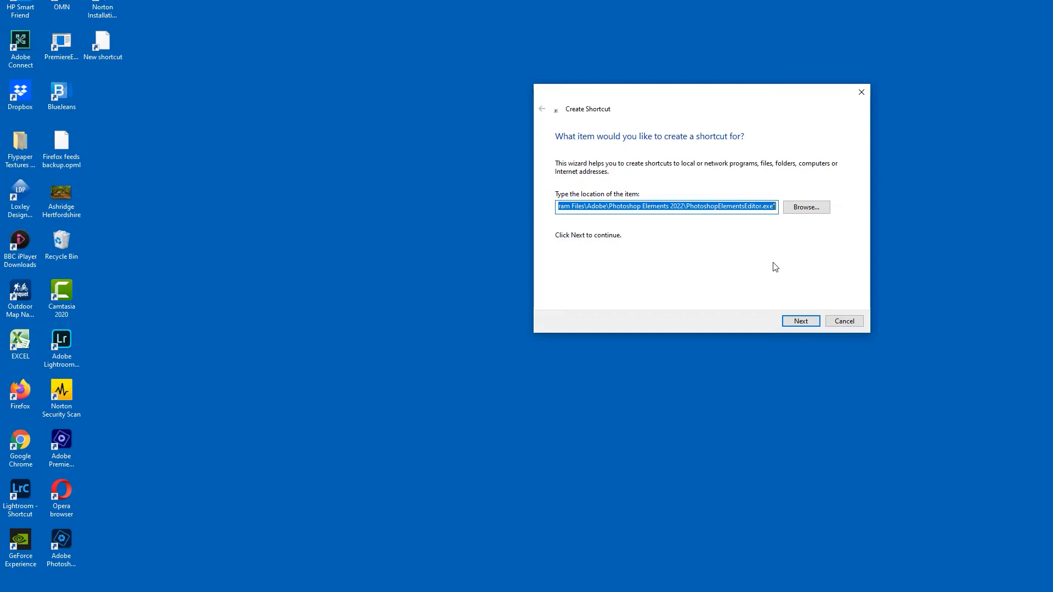
click(800, 321)
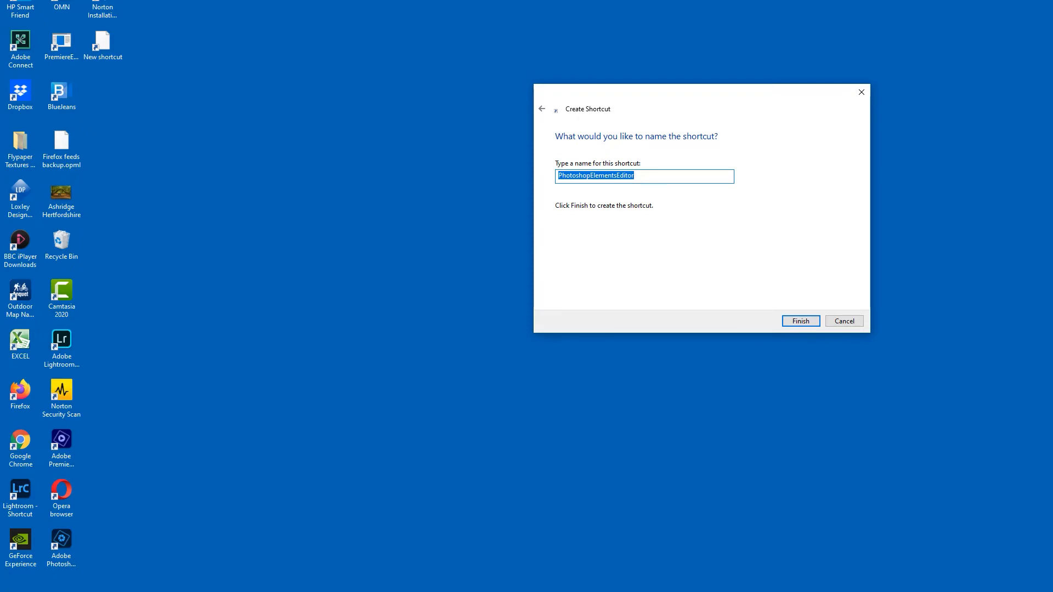
text(Editor)
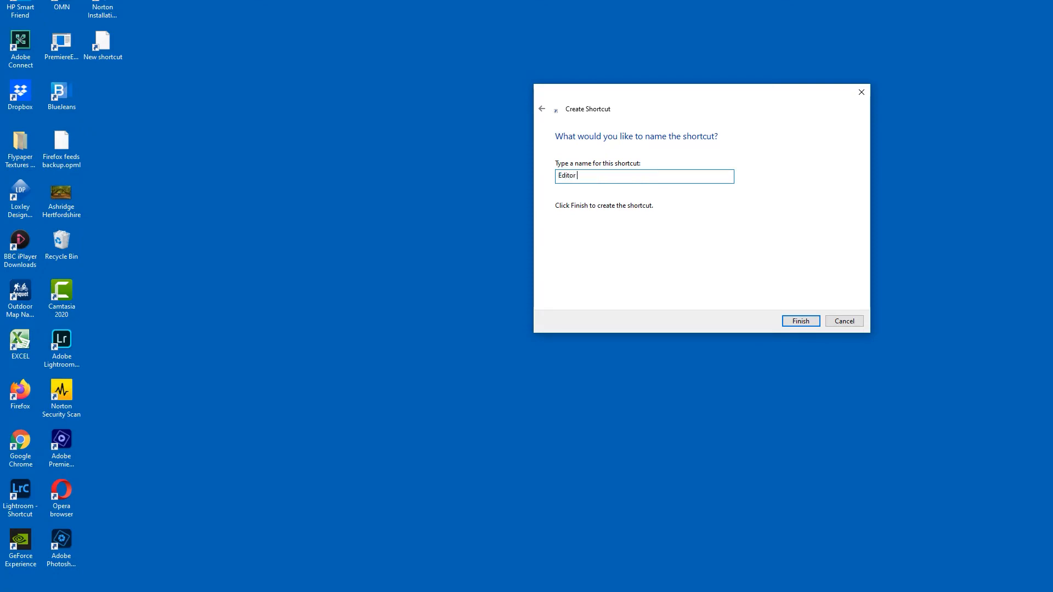
text(2022)
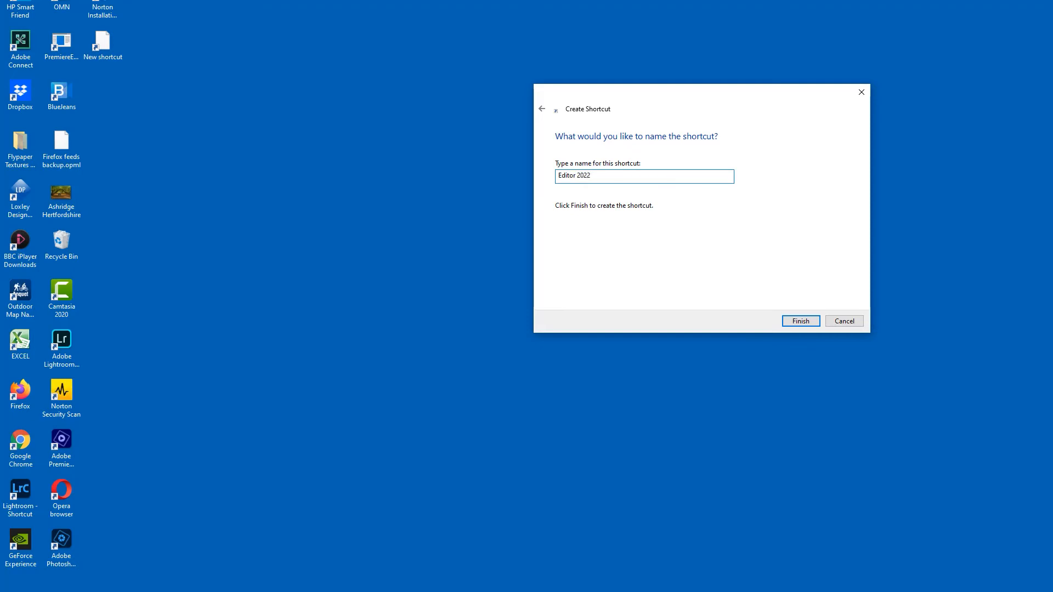
click(799, 320)
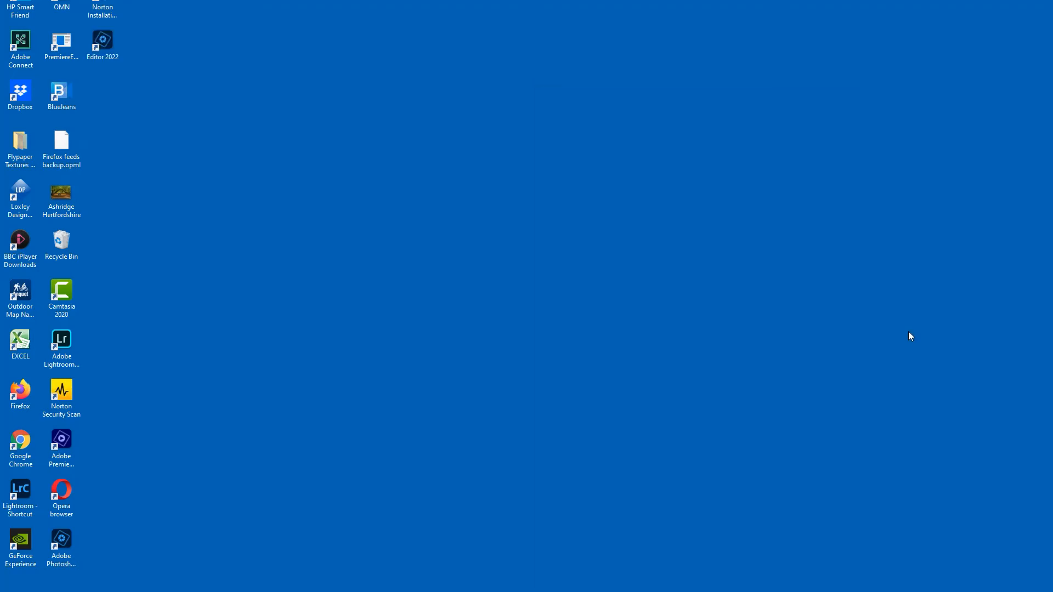
mouse_move(158, 121)
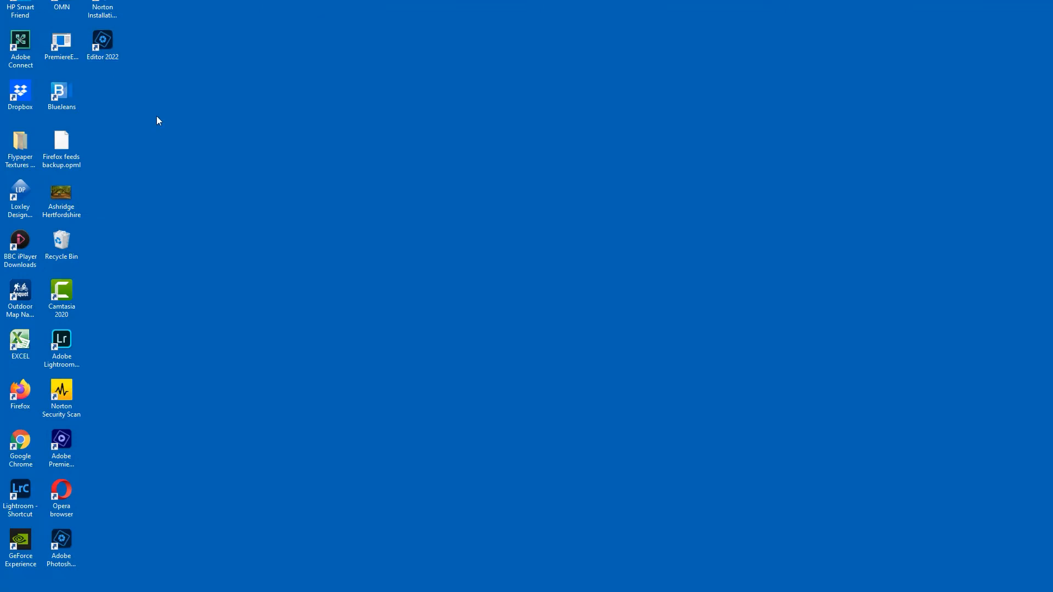
mouse_move(128, 48)
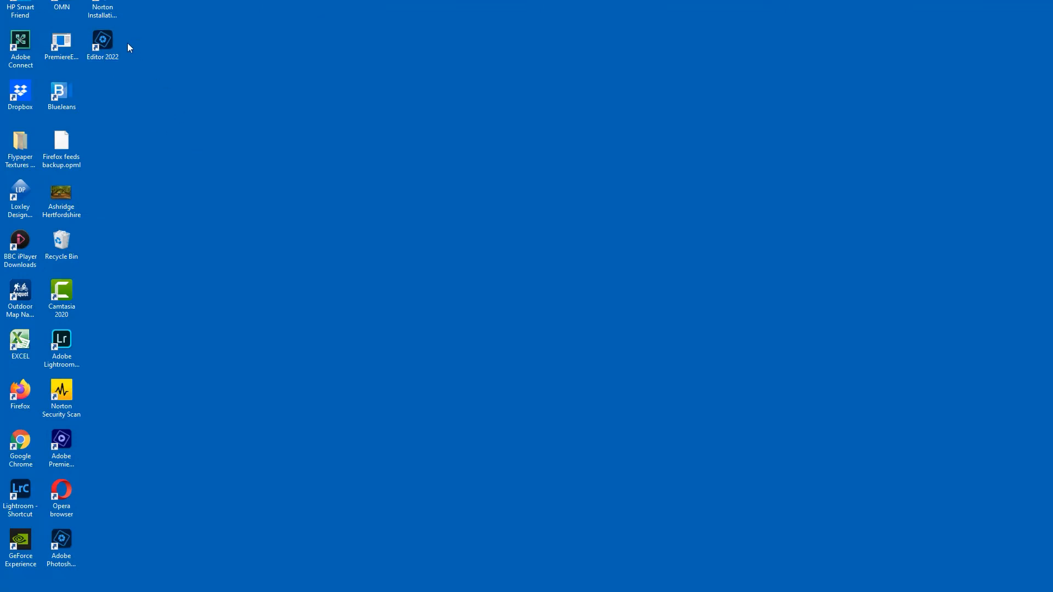
mouse_move(215, 138)
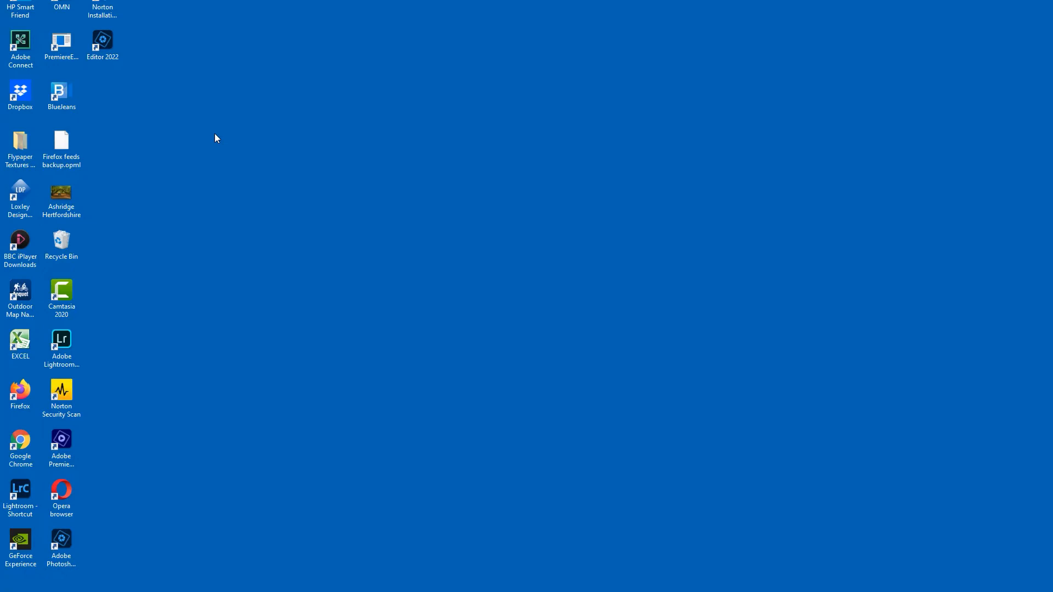
mouse_move(1033, 119)
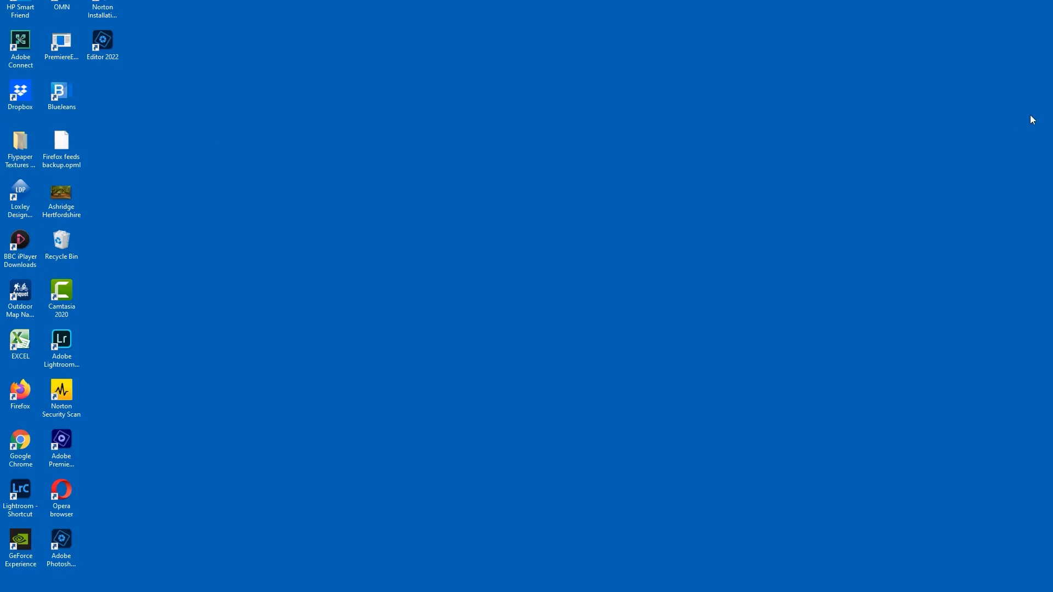
mouse_move(278, 201)
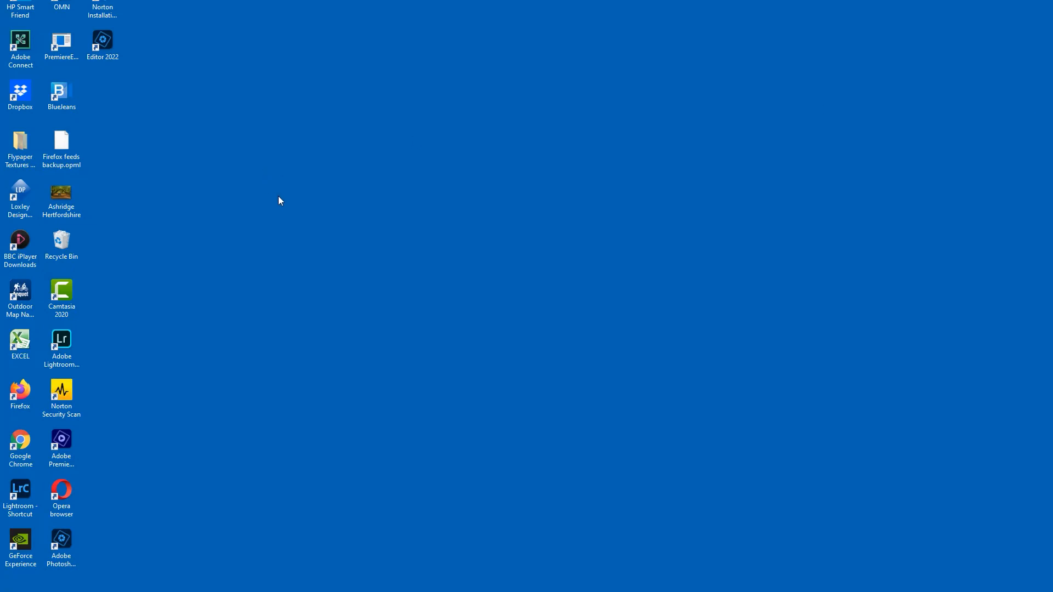
click(61, 194)
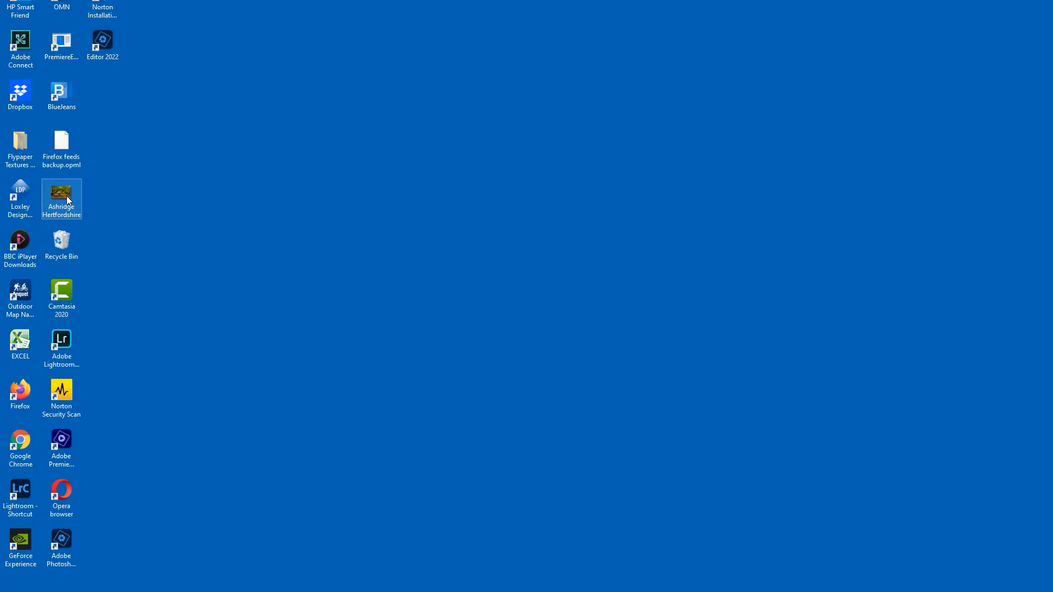
drag(62, 194, 113, 39)
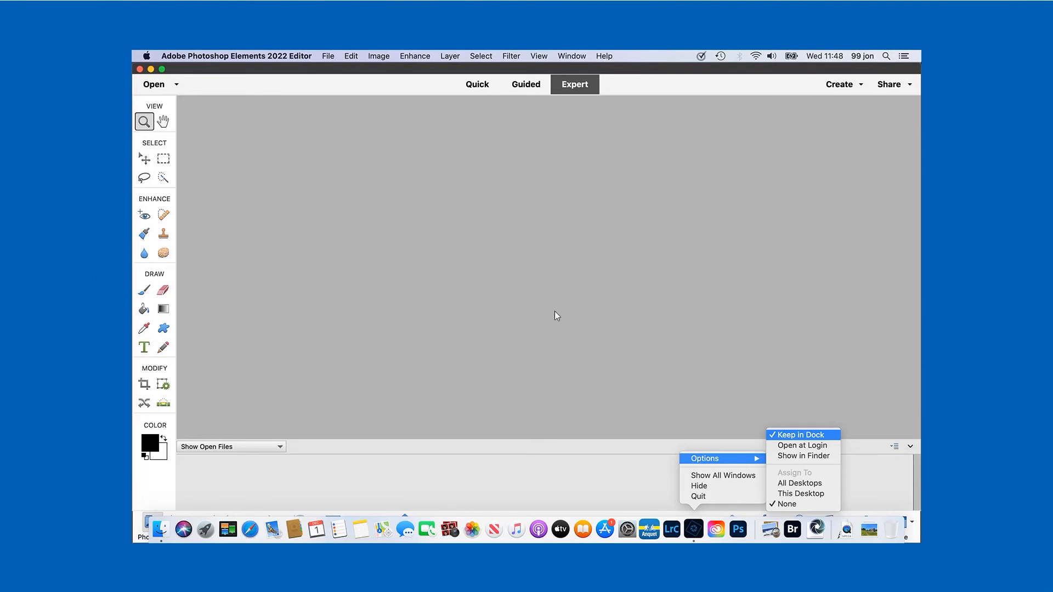
mouse_move(670, 497)
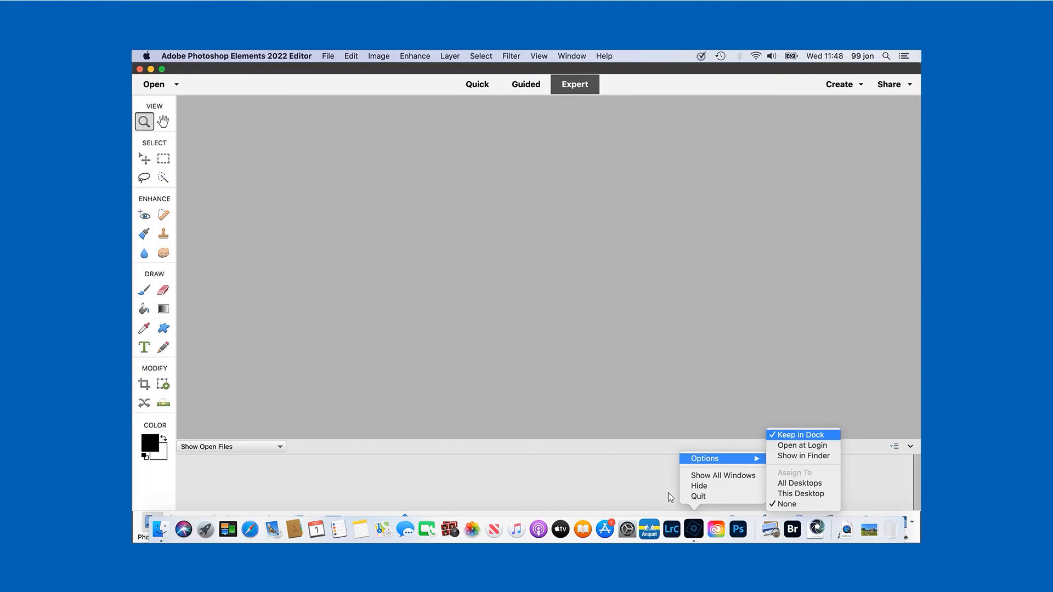
mouse_move(694, 536)
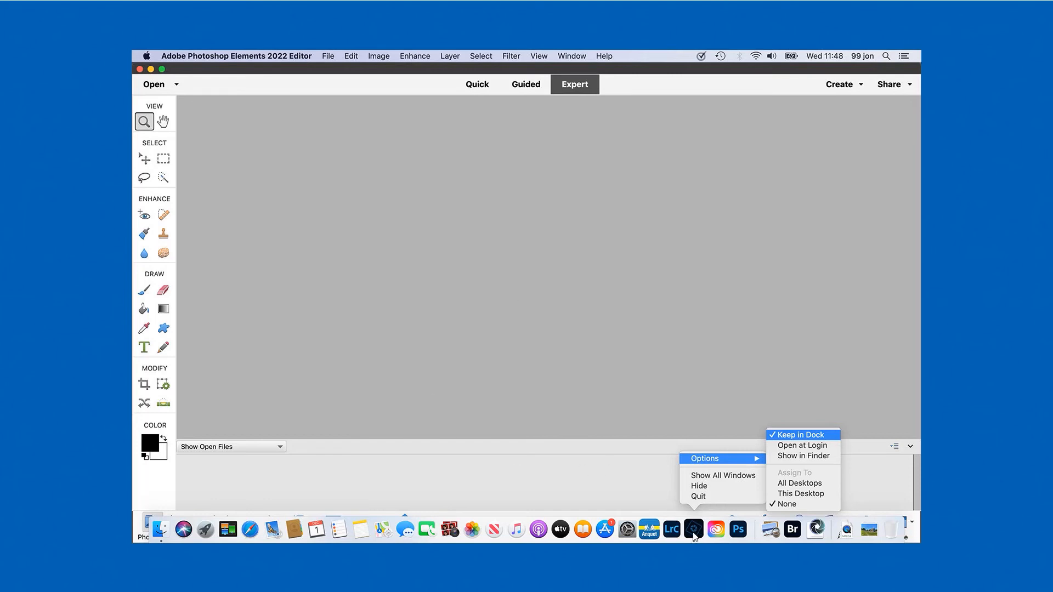
mouse_move(798, 444)
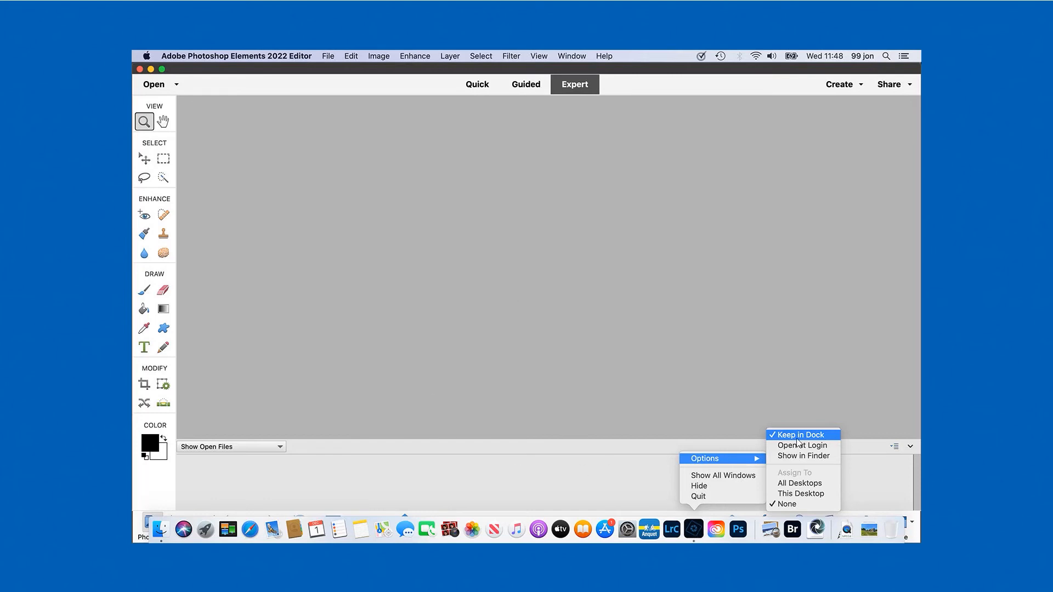